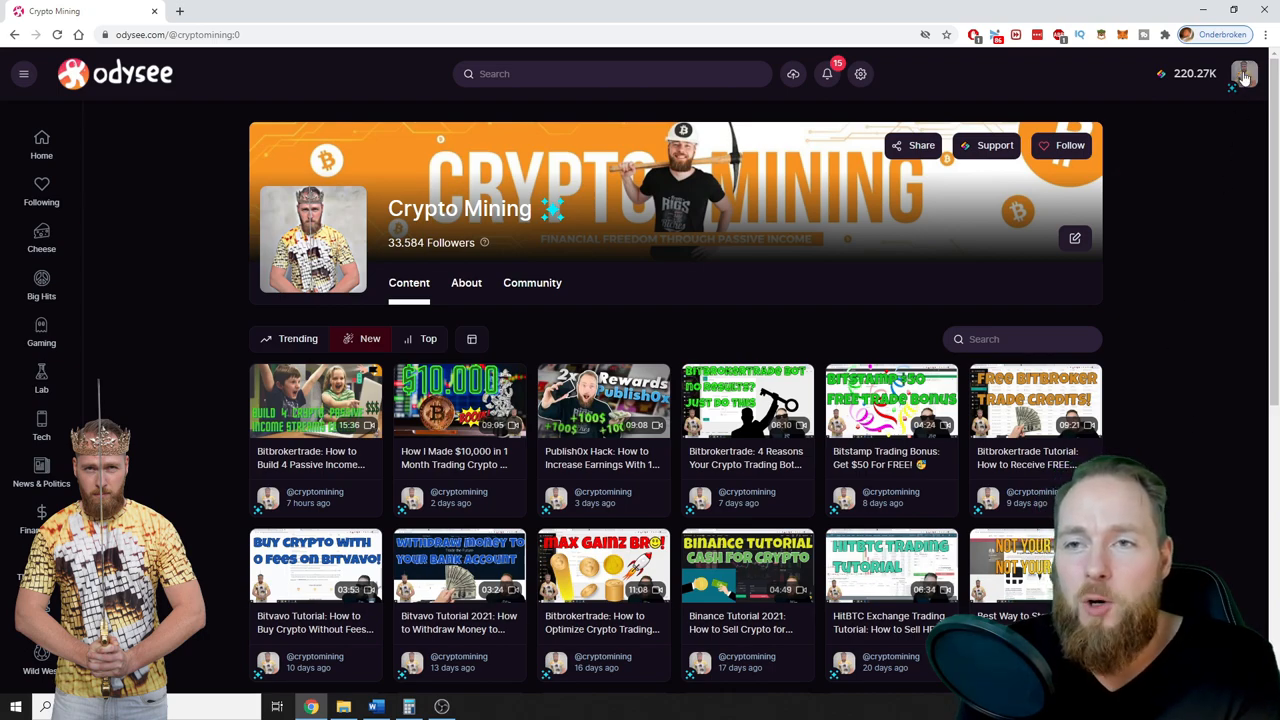
Step: Show your channels list from the account menu, listing Pomsky Nation and Crypto Mining
left_click(1244, 72)
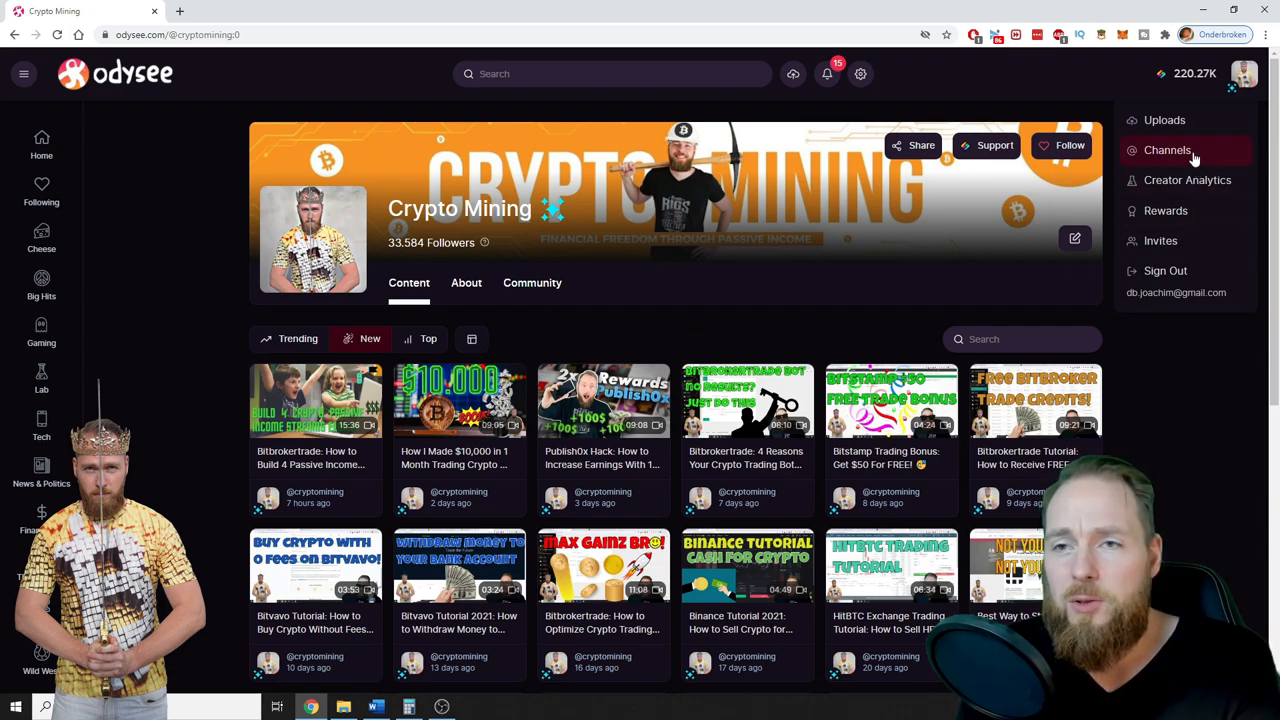
left_click(1168, 150)
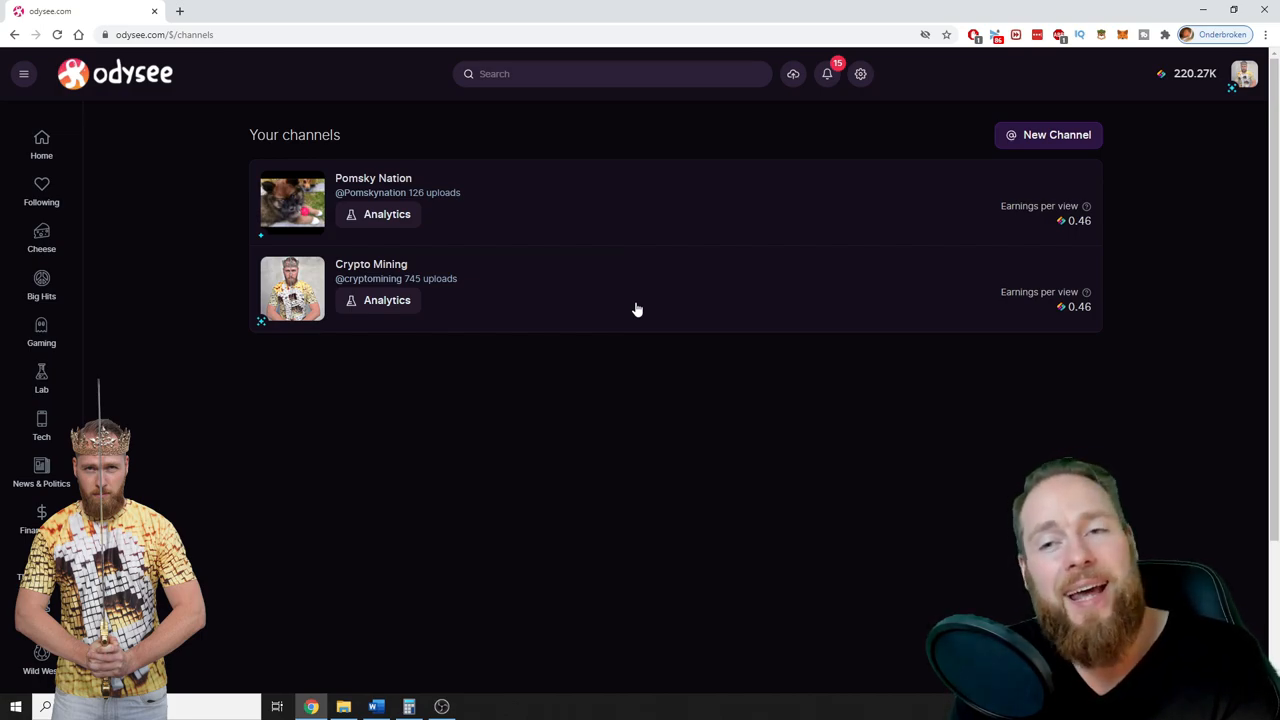
mouse_move(394, 184)
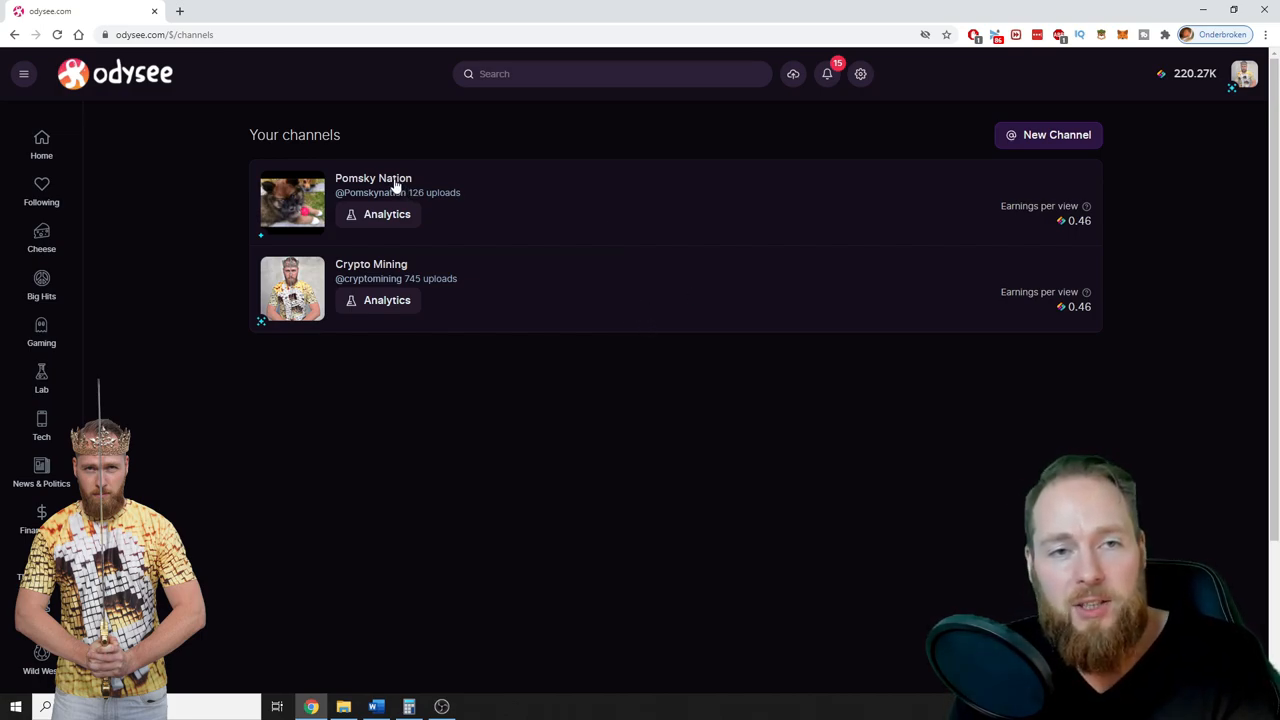
mouse_move(384, 184)
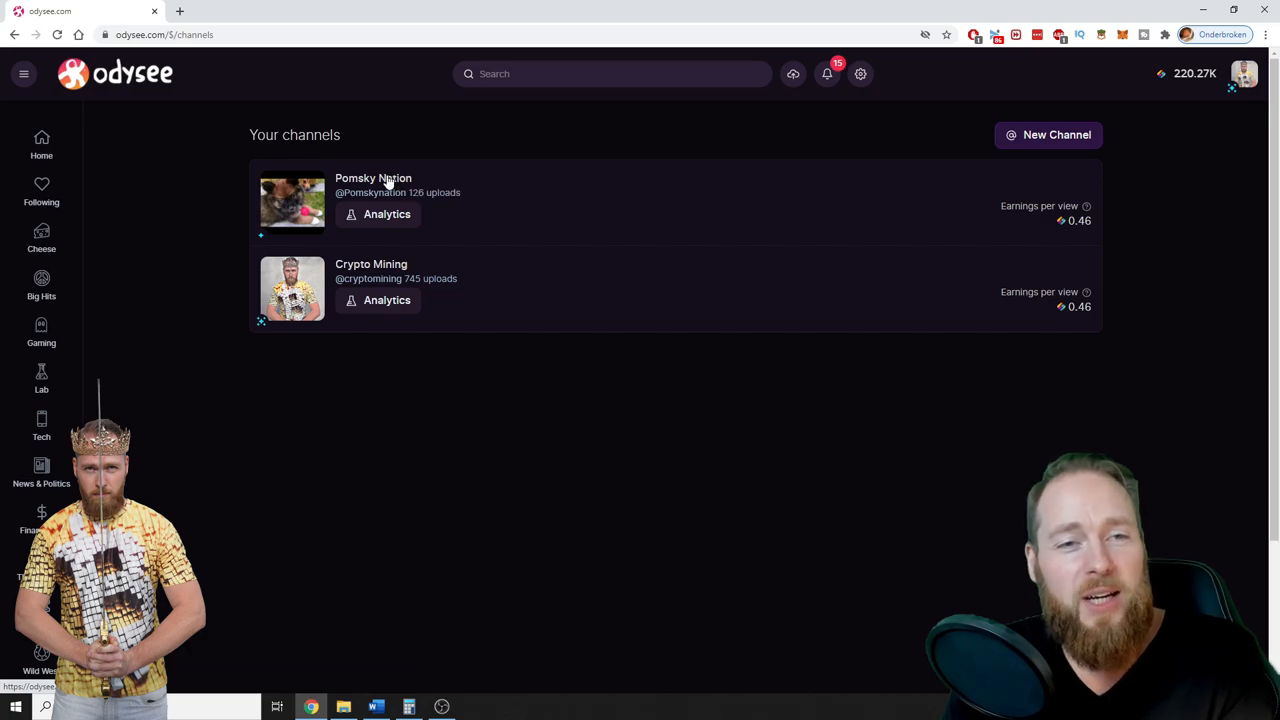
Step: View Pomsky Nation's creator analytics: 92 followers and 163 views, nothing gained this week
left_click(372, 178)
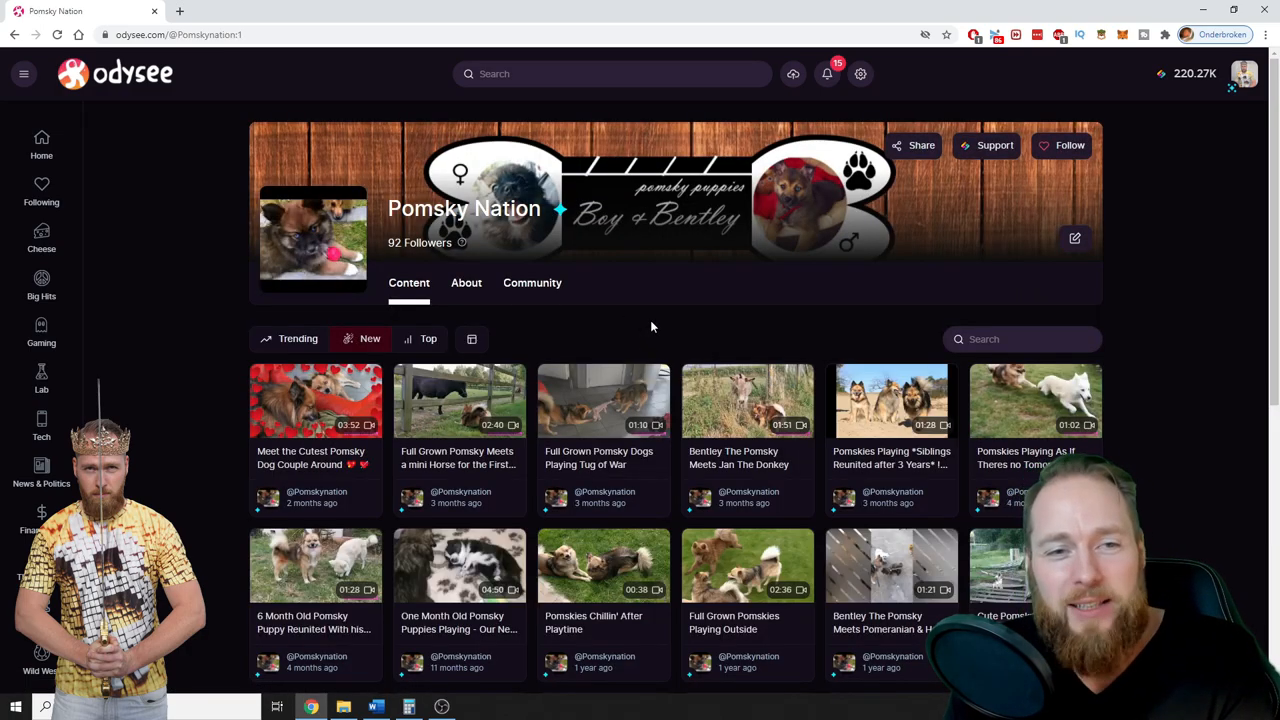
left_click(1244, 72)
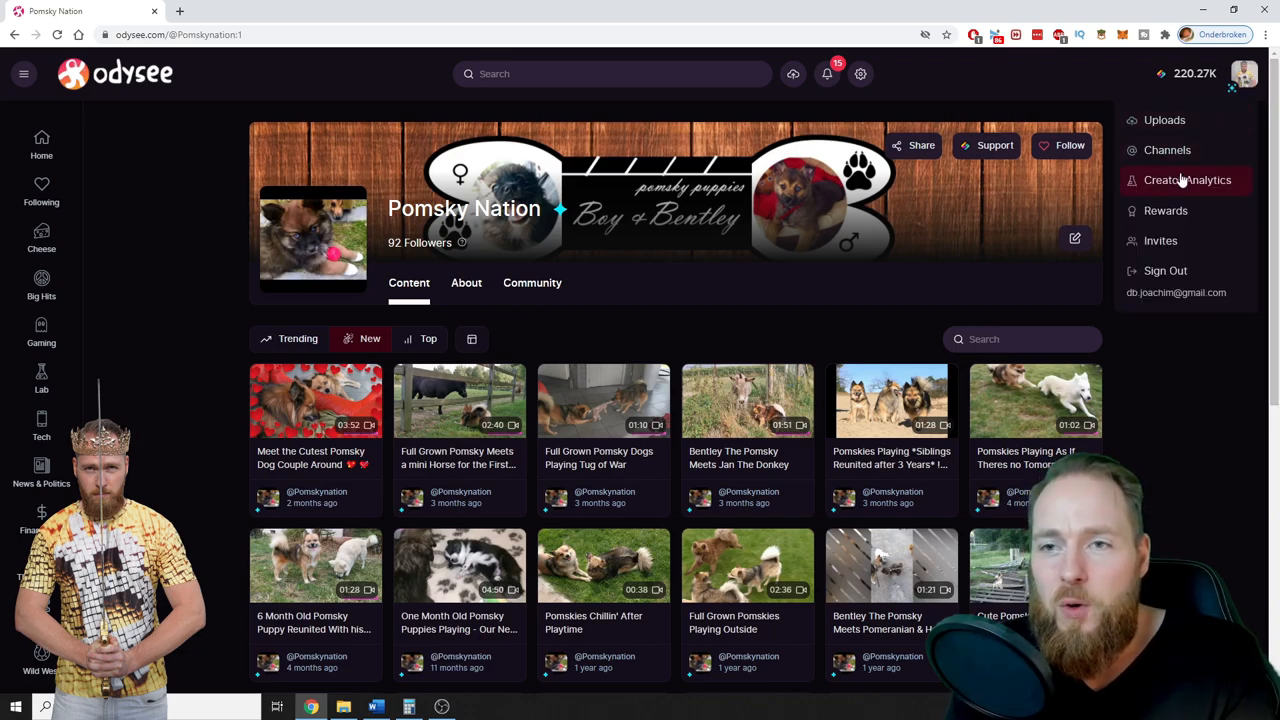
left_click(1188, 180)
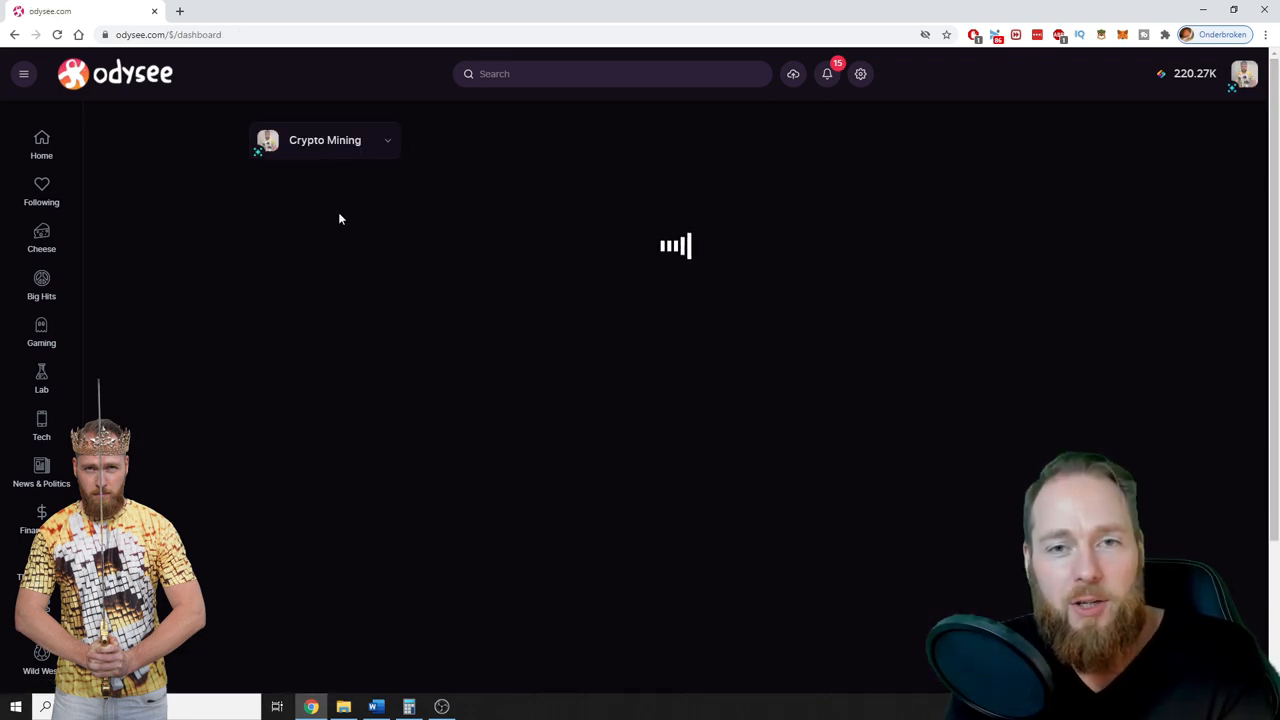
mouse_move(372, 156)
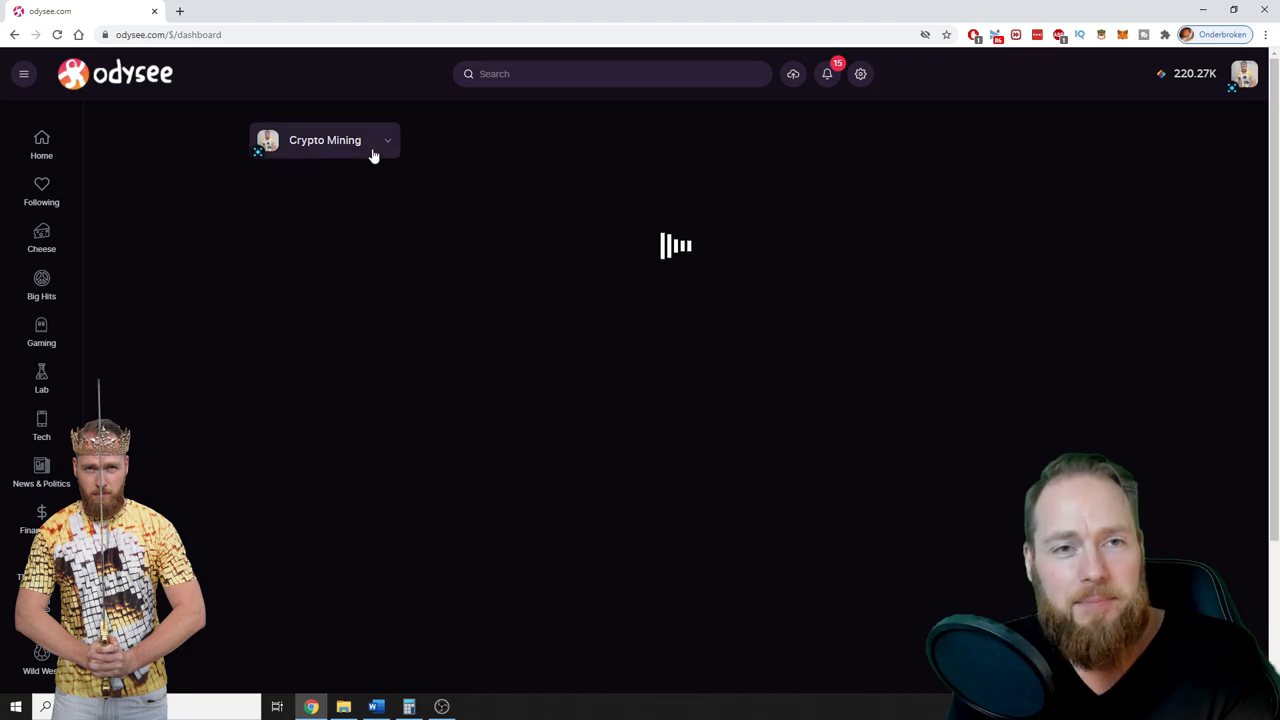
left_click(324, 140)
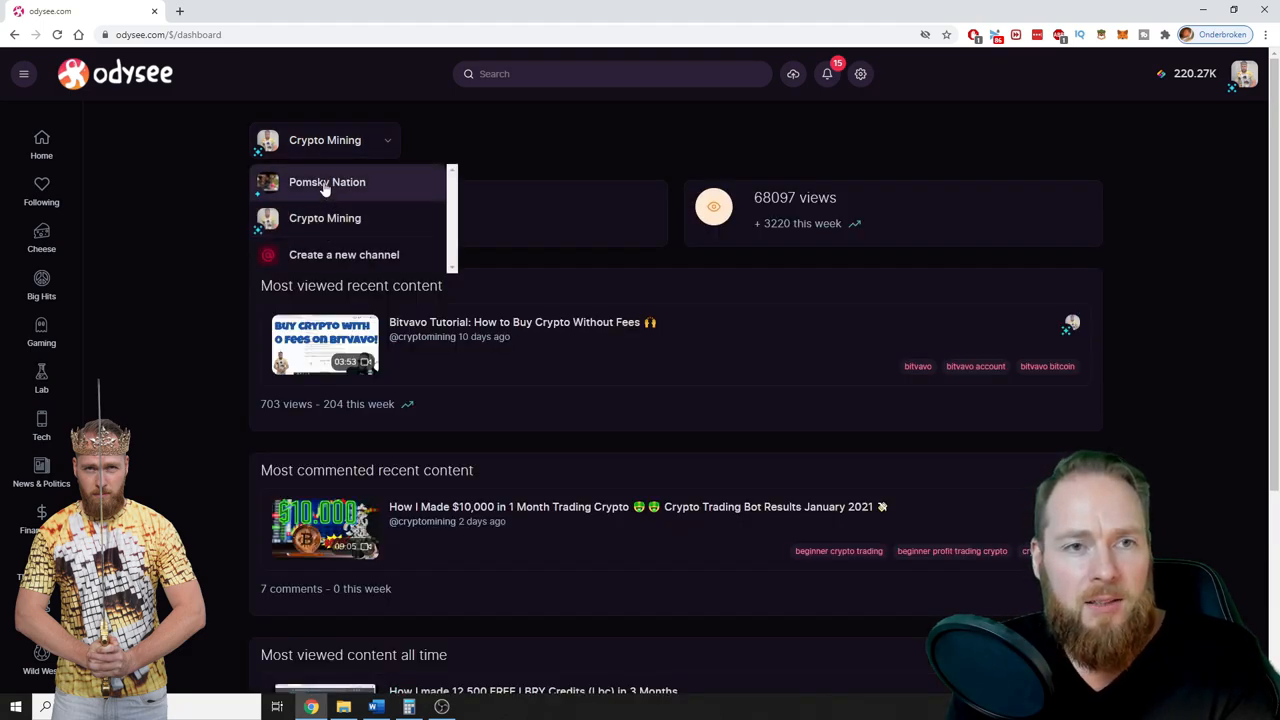
left_click(328, 182)
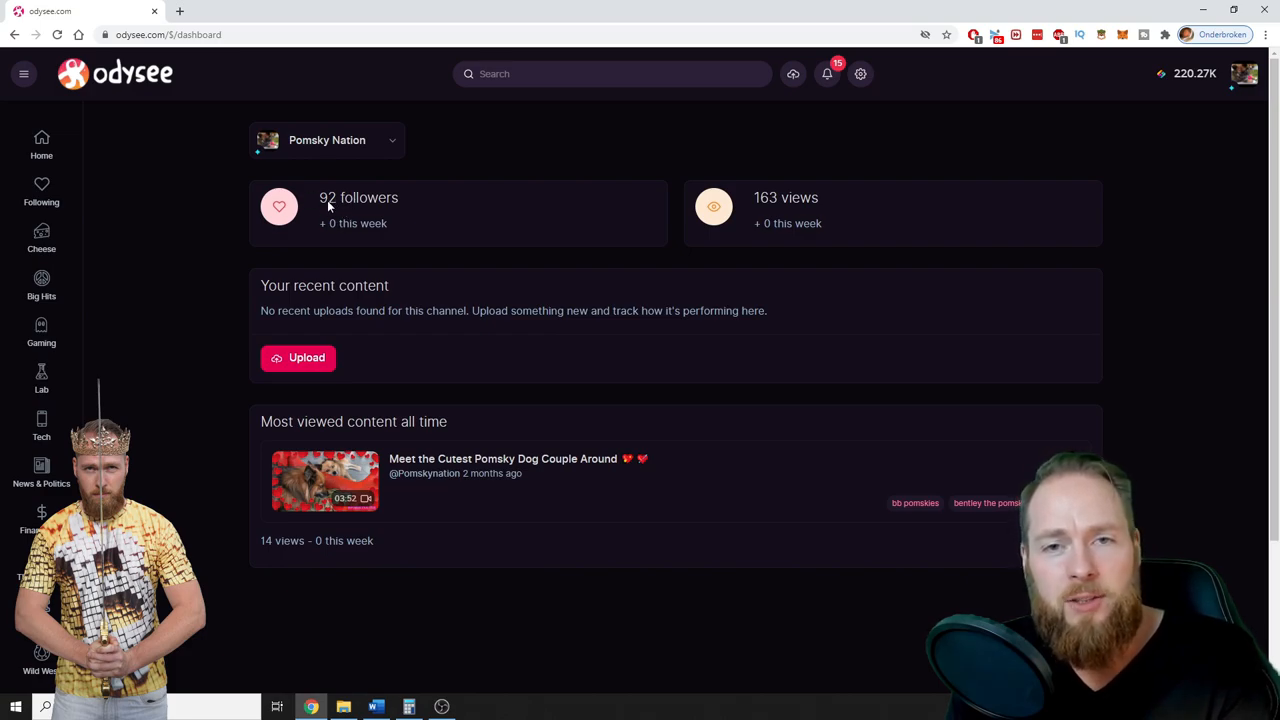
mouse_move(804, 206)
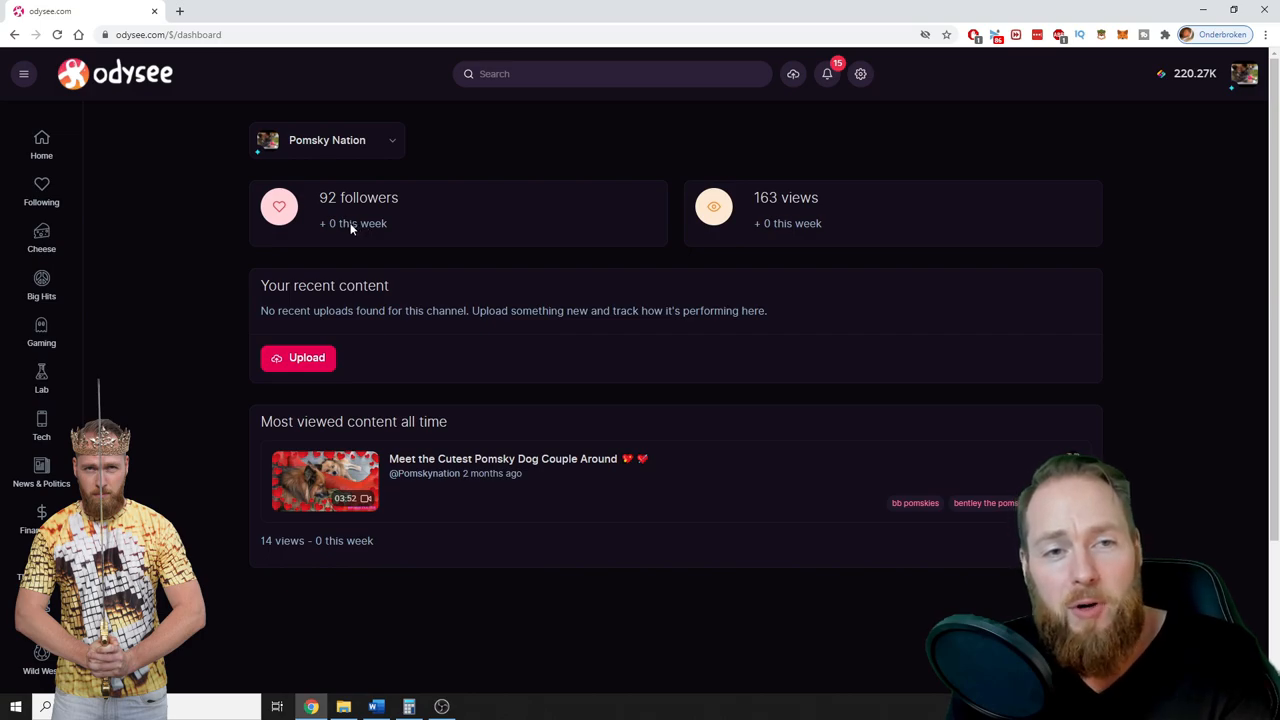
mouse_move(800, 228)
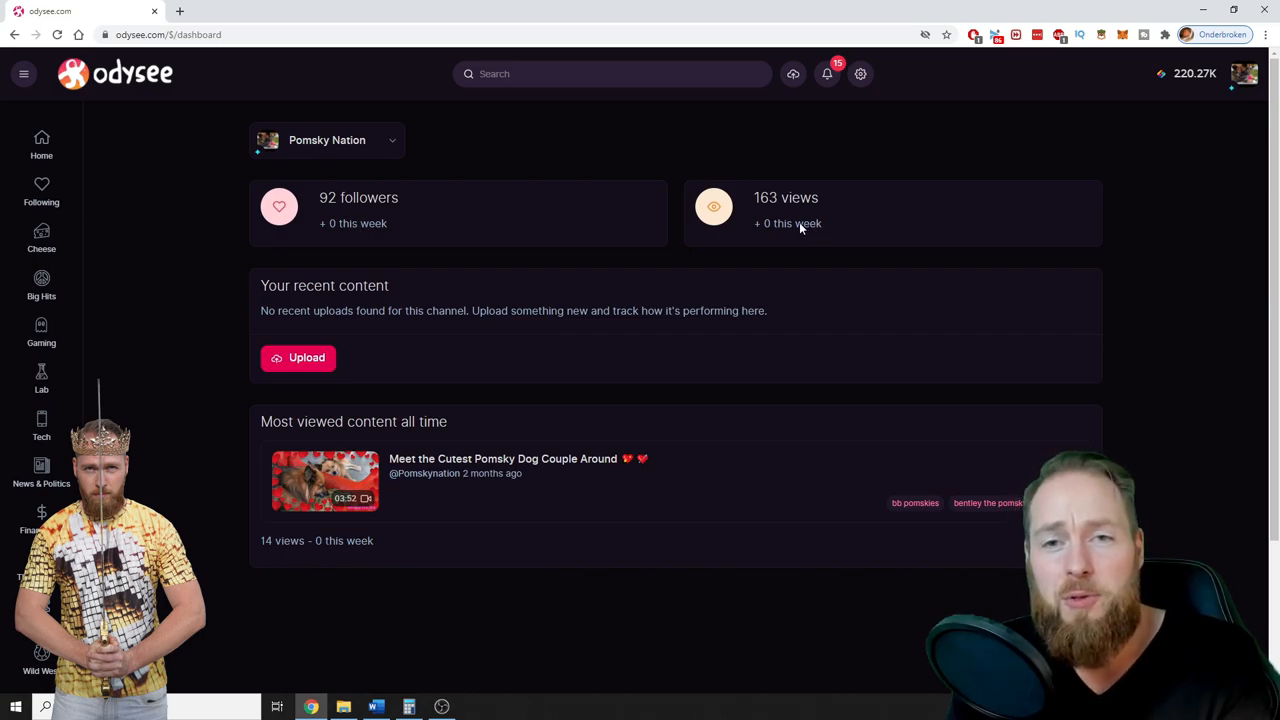
mouse_move(812, 228)
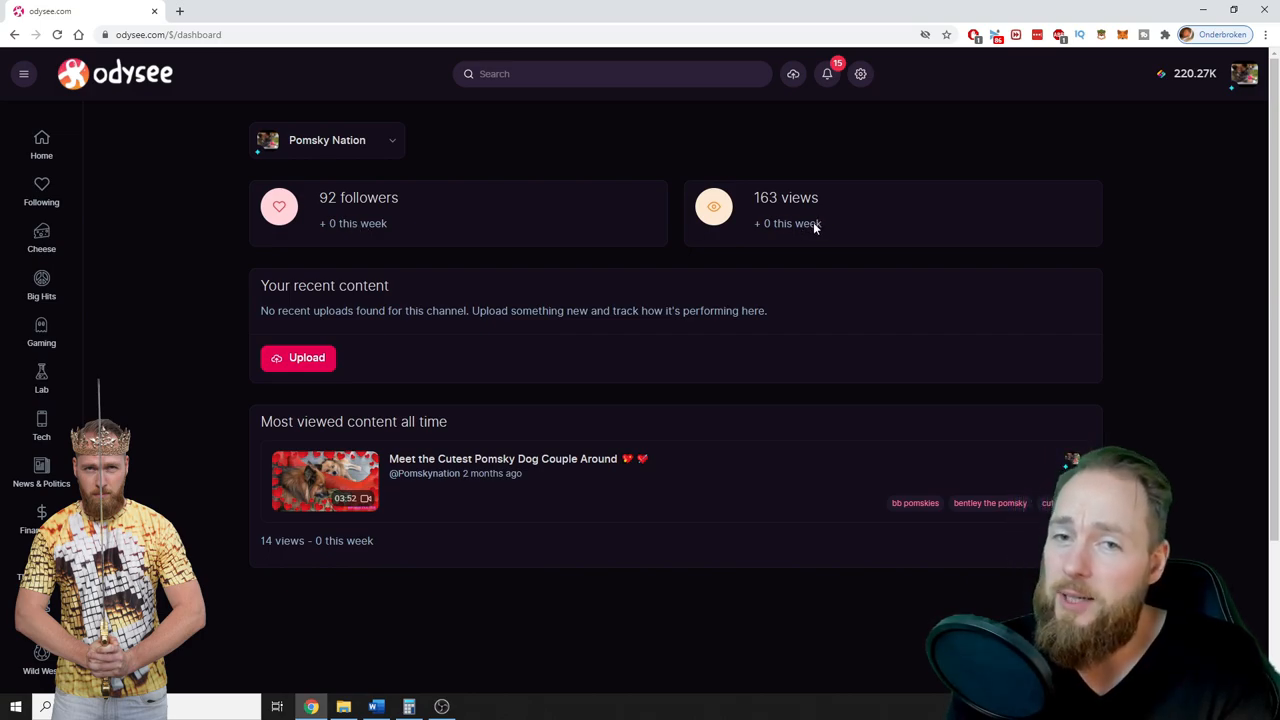
Step: Boost the Pomsky Nation channel with a custom support of 23090 LBRY credits
left_click(1244, 72)
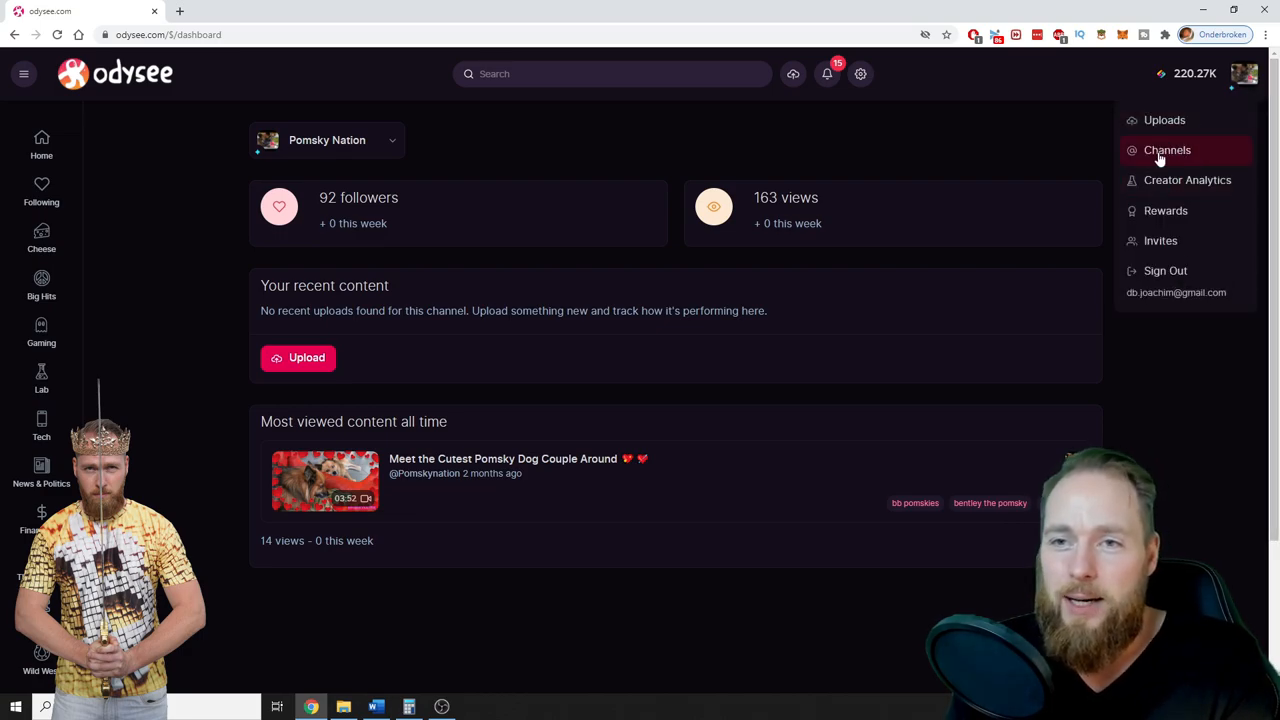
left_click(1168, 150)
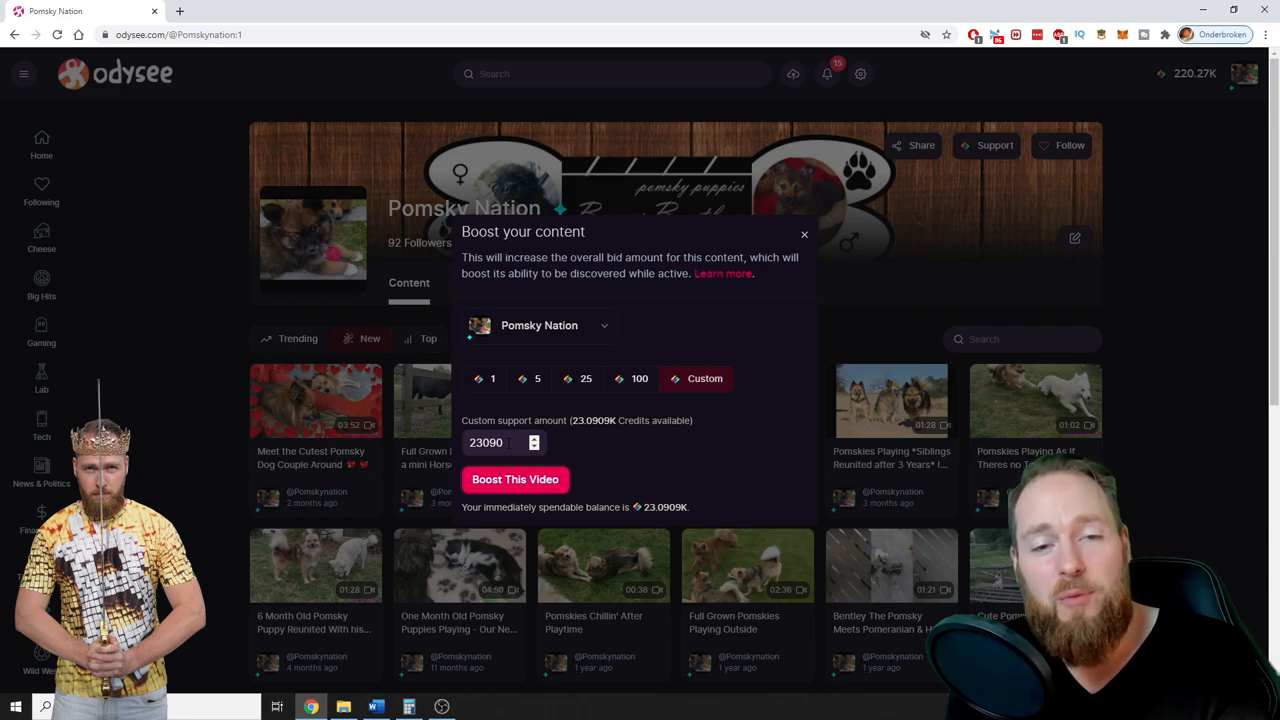
left_click(804, 234)
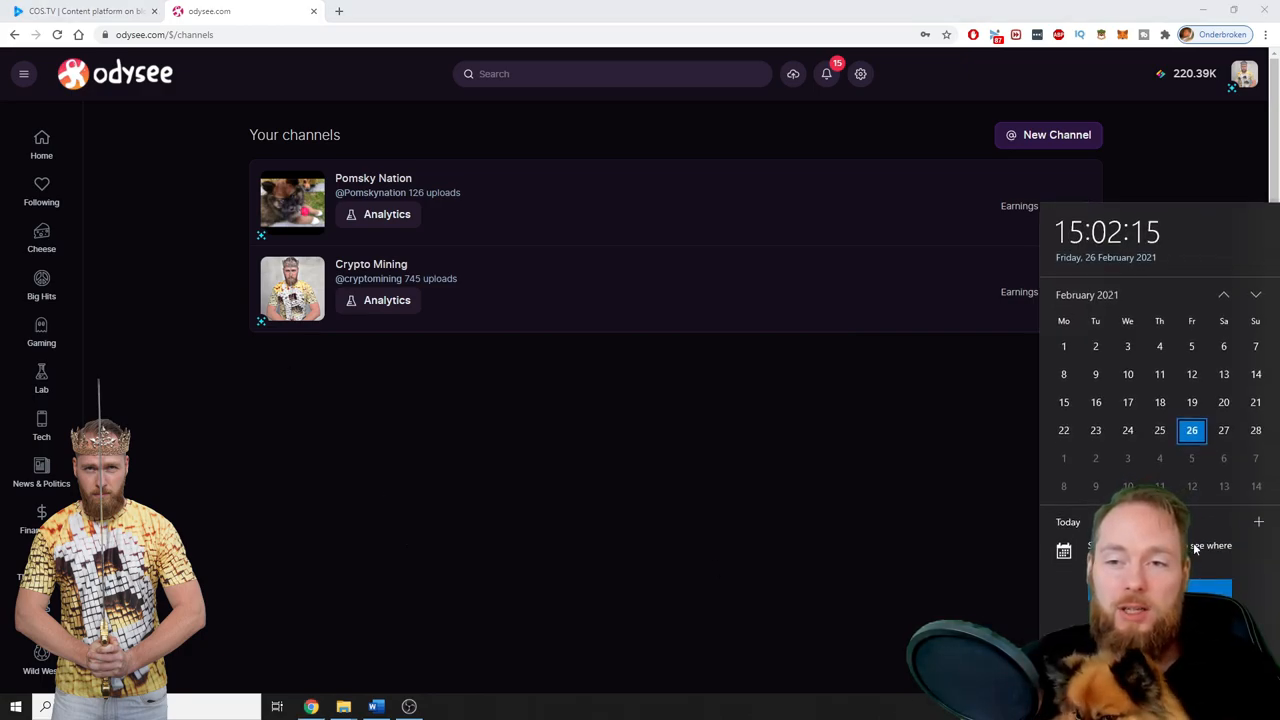
mouse_move(1092, 280)
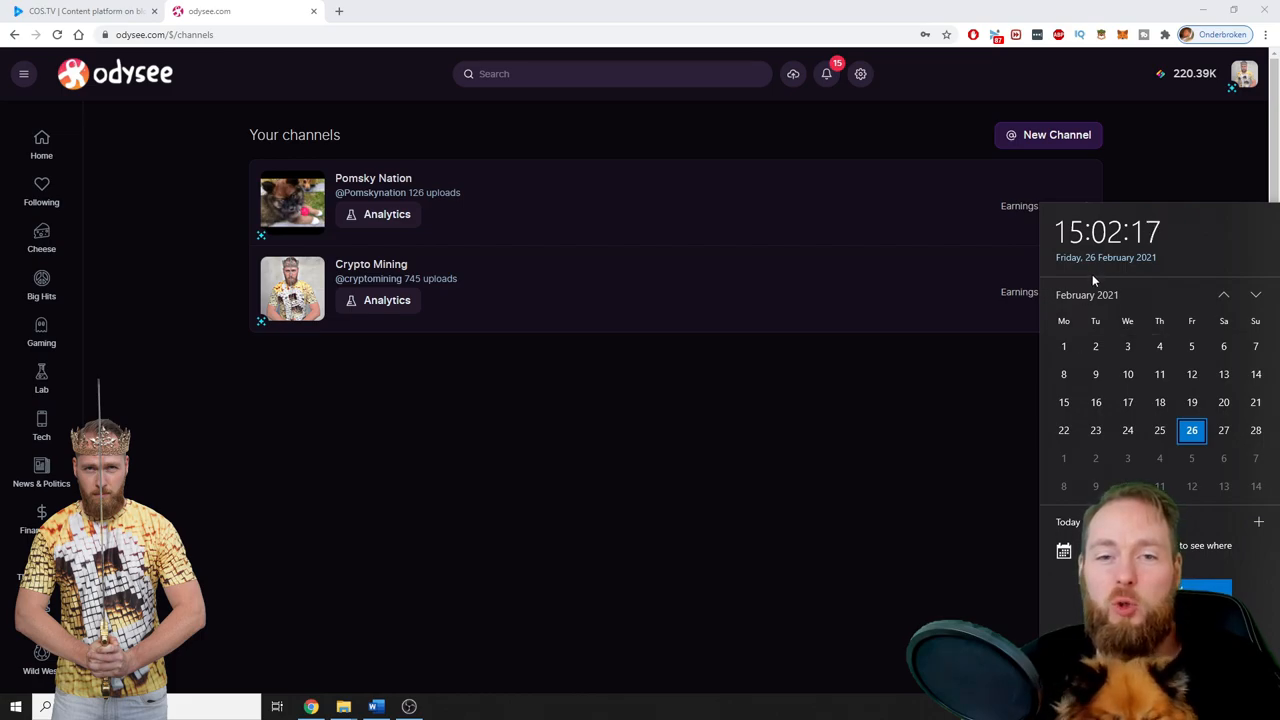
mouse_move(798, 362)
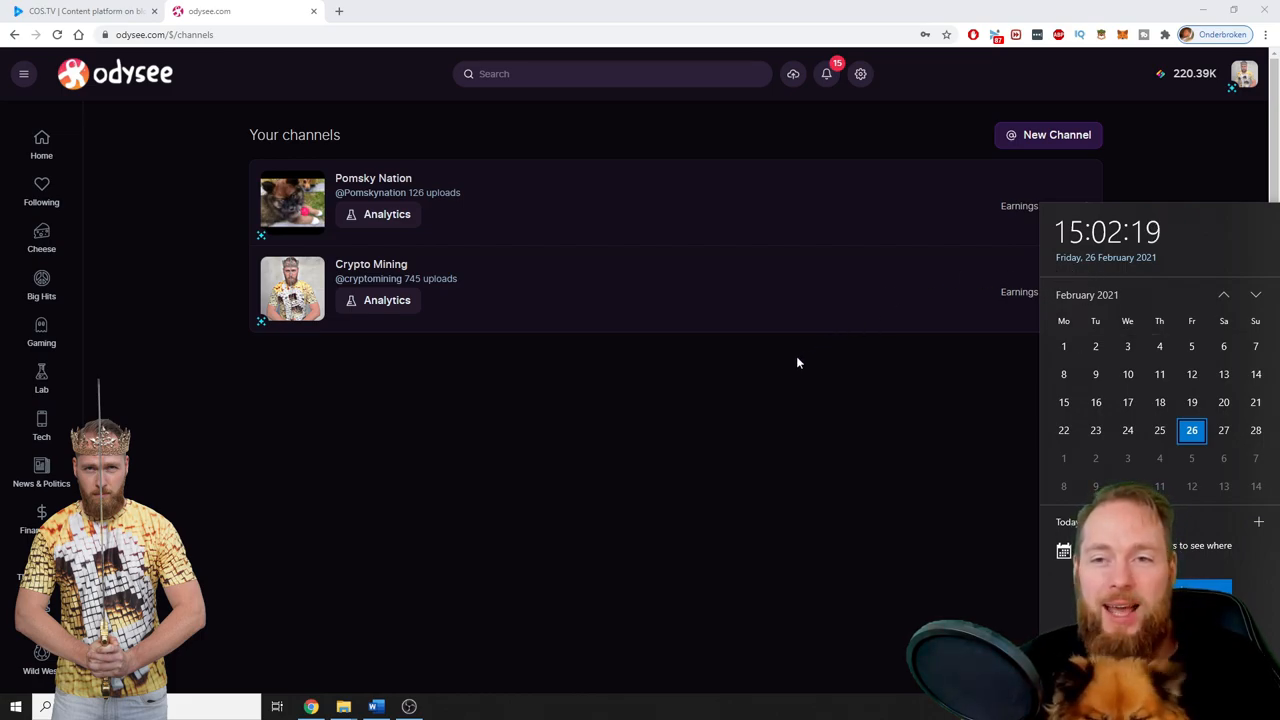
mouse_move(754, 420)
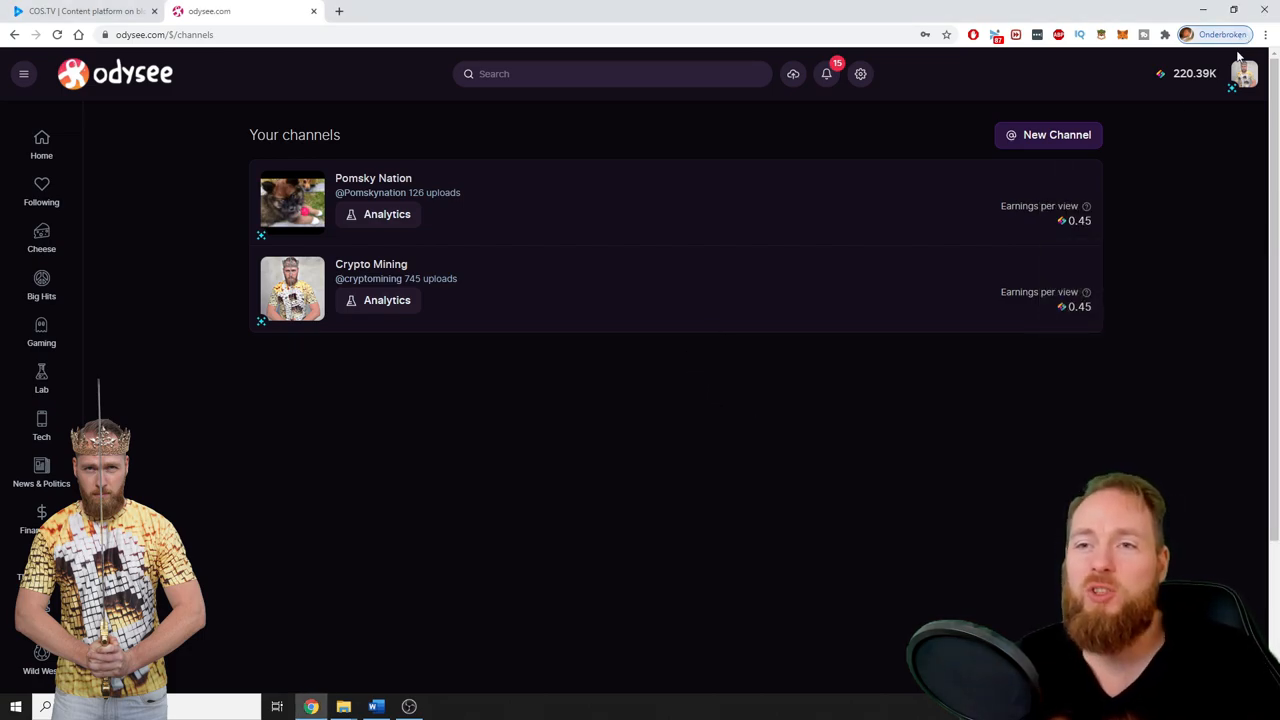
Step: Recheck Pomsky Nation's analytics: 108 followers (up 16) and 167 views (up 4) this week
left_click(1244, 72)
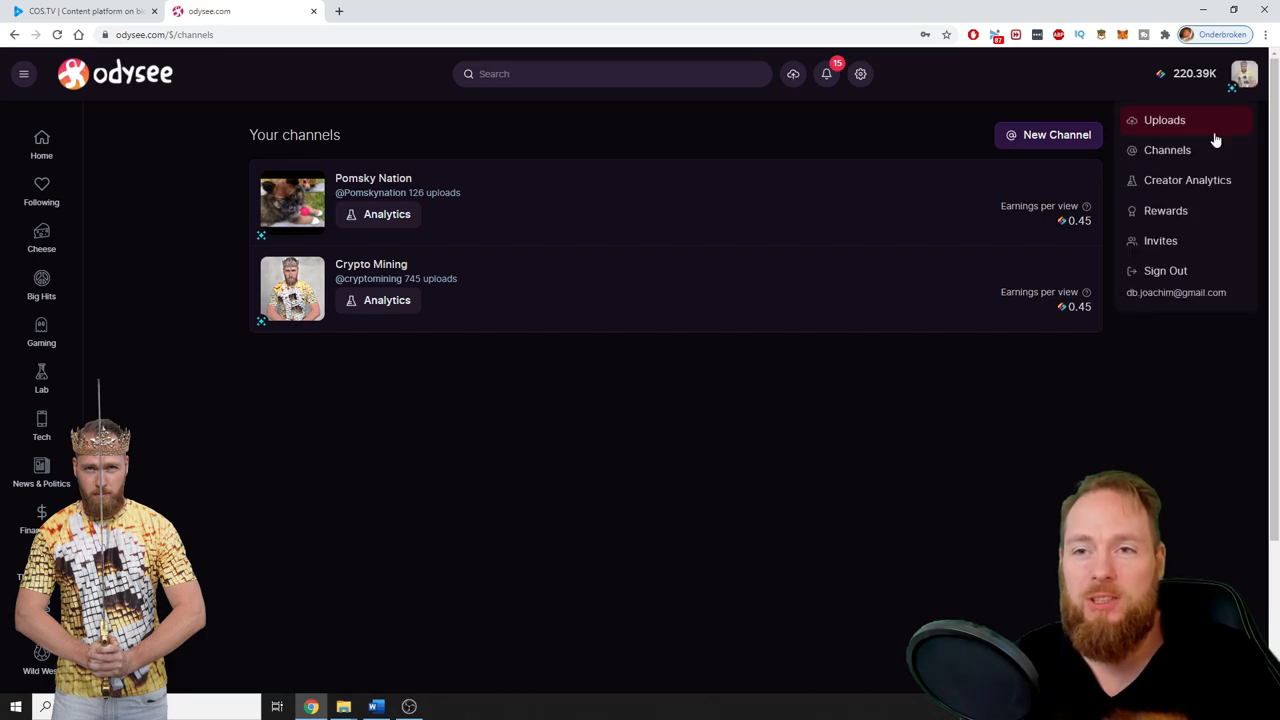
left_click(1164, 120)
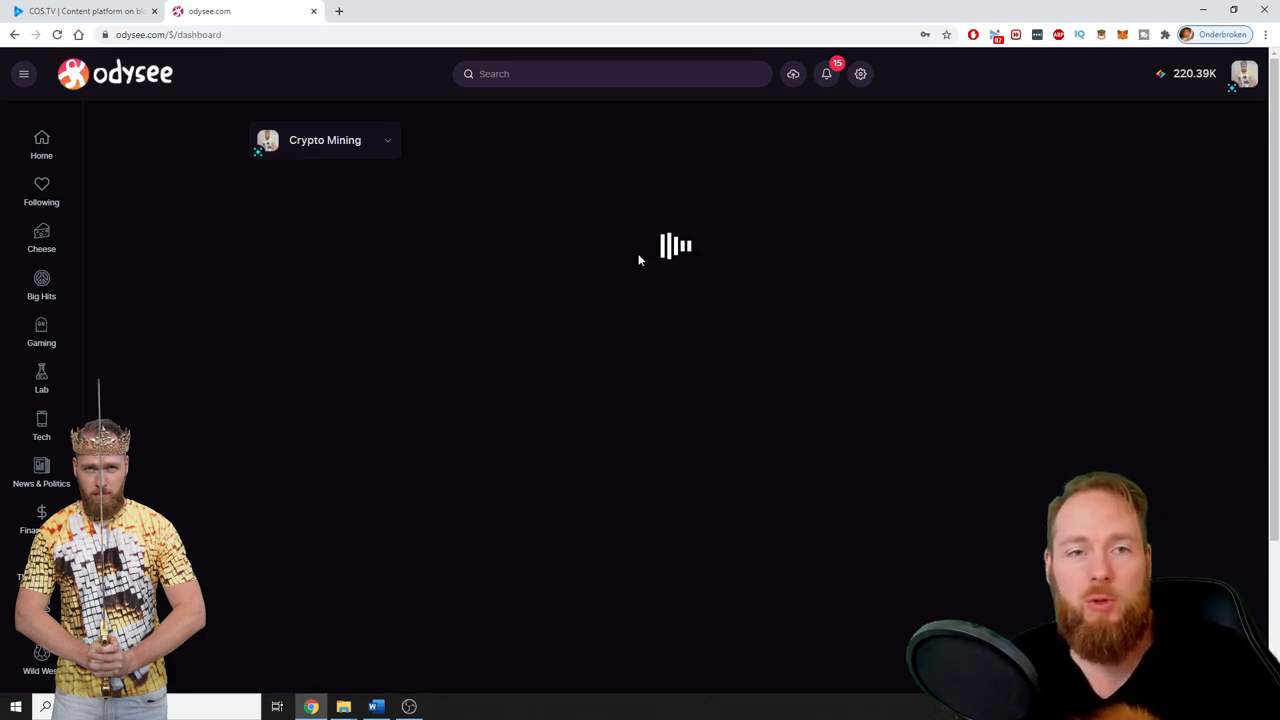
left_click(324, 140)
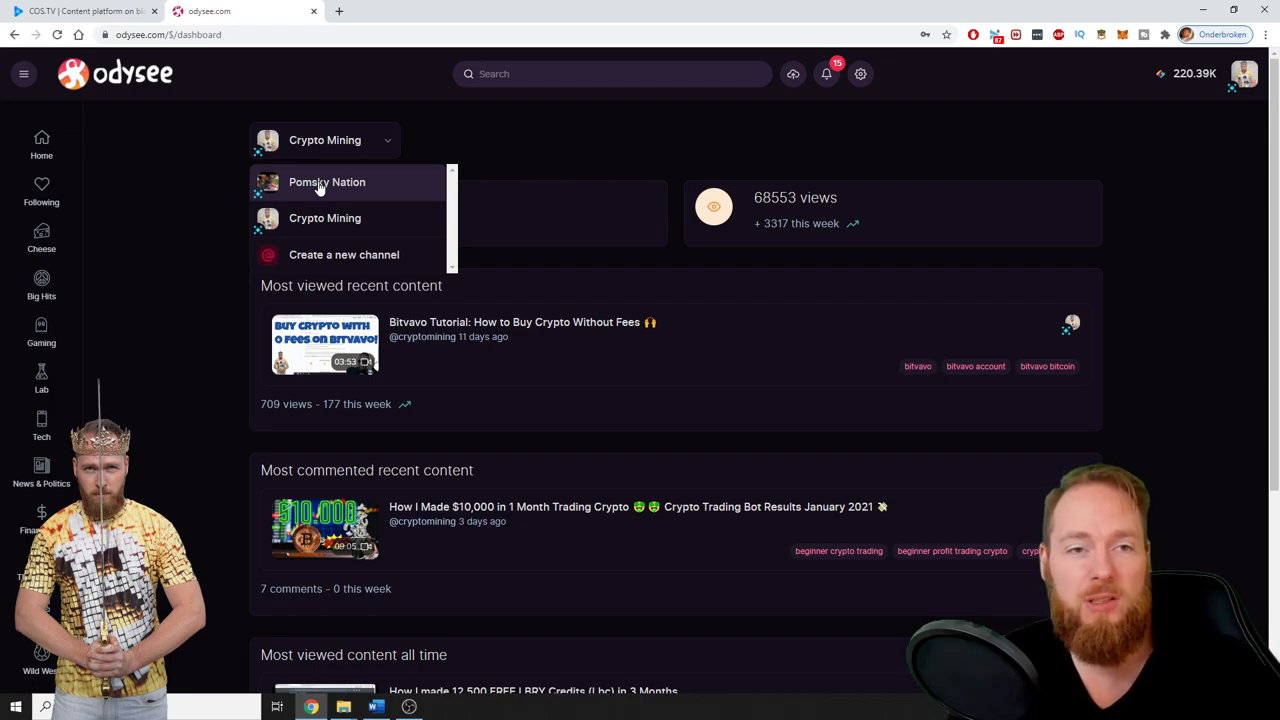
left_click(328, 182)
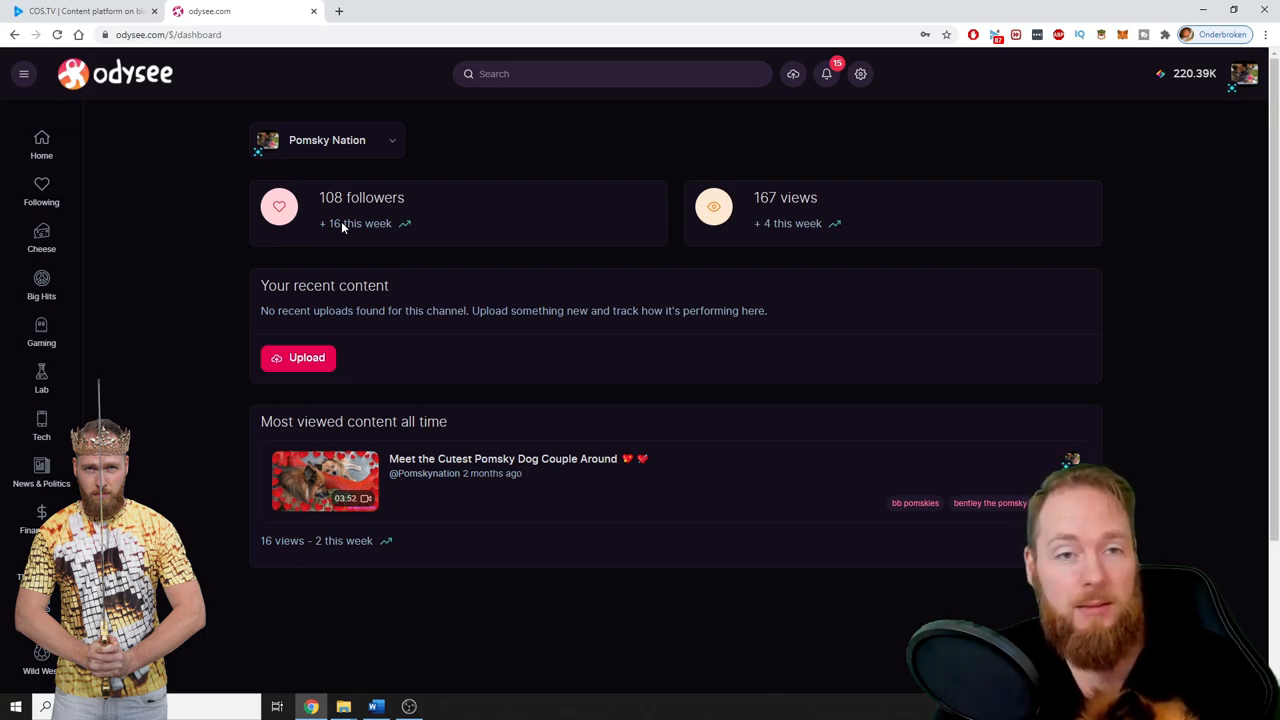
mouse_move(340, 244)
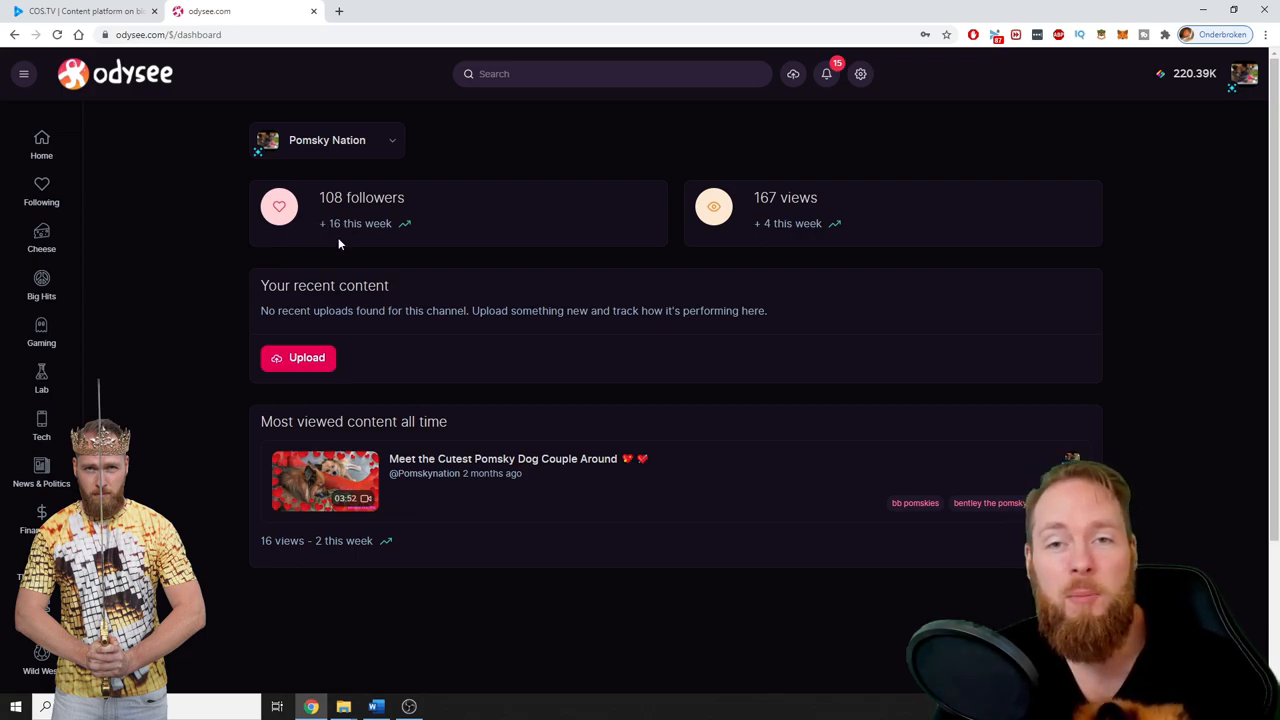
mouse_move(768, 228)
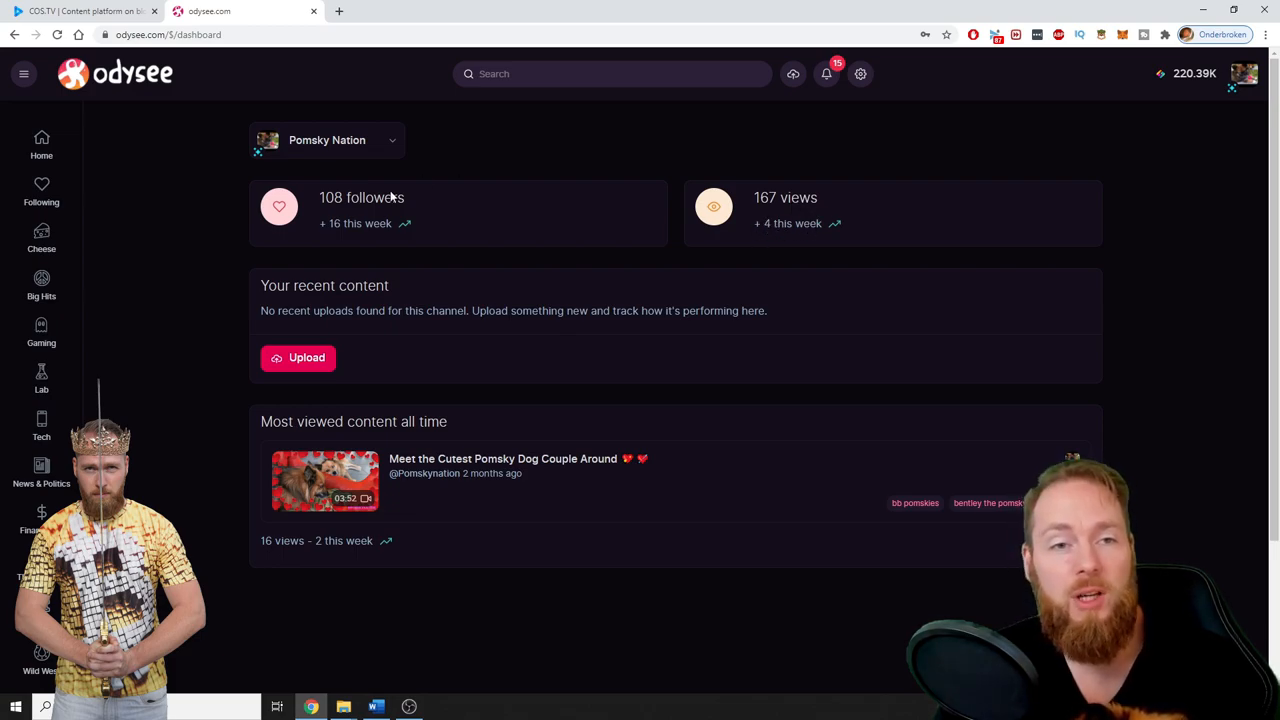
mouse_move(348, 236)
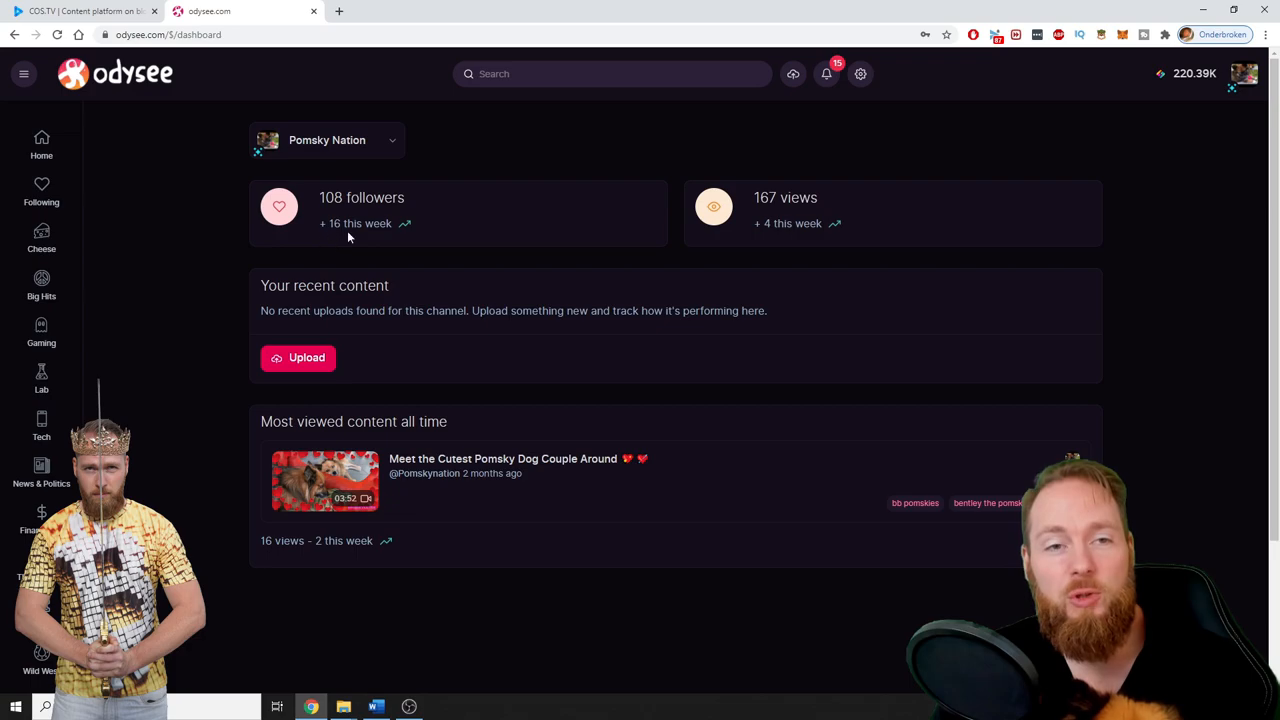